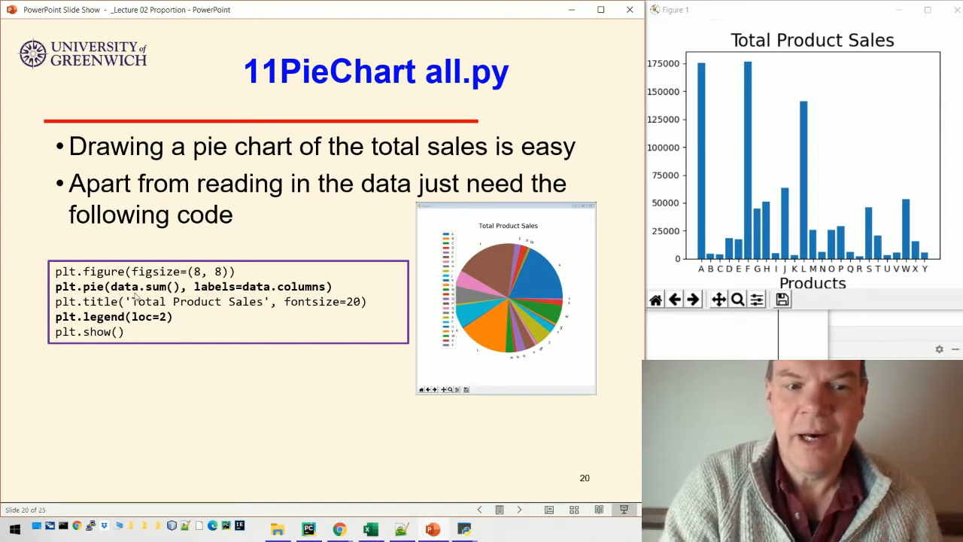
mouse_move(285, 280)
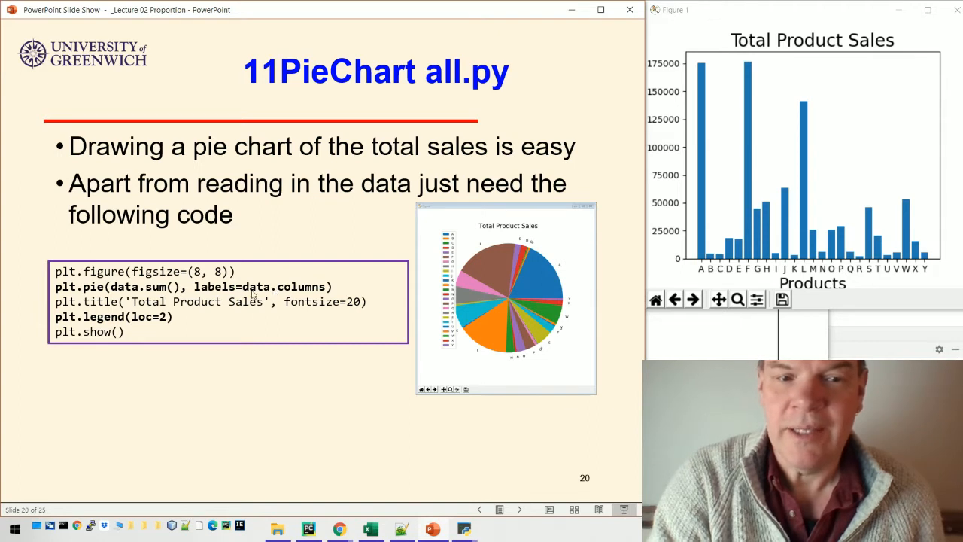
mouse_move(173, 321)
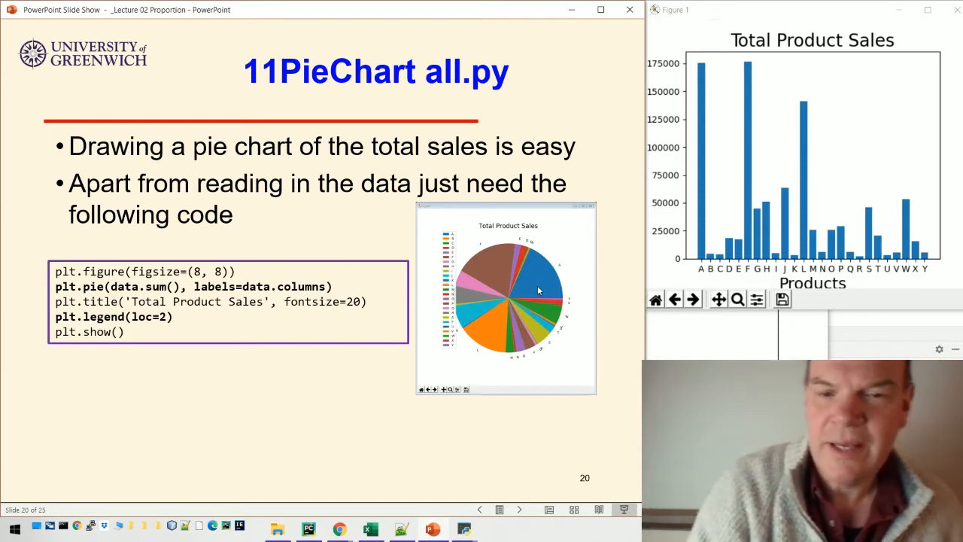
mouse_move(492, 271)
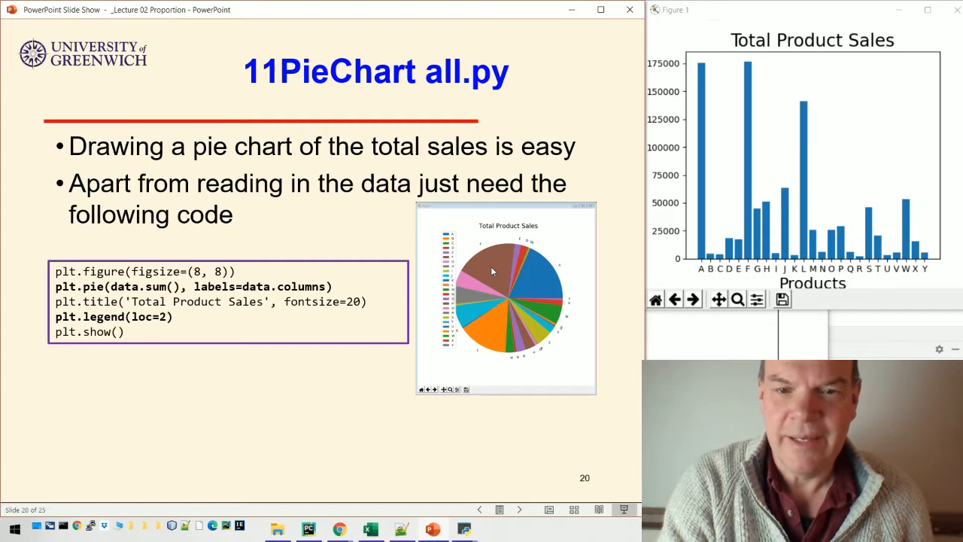
mouse_move(534, 282)
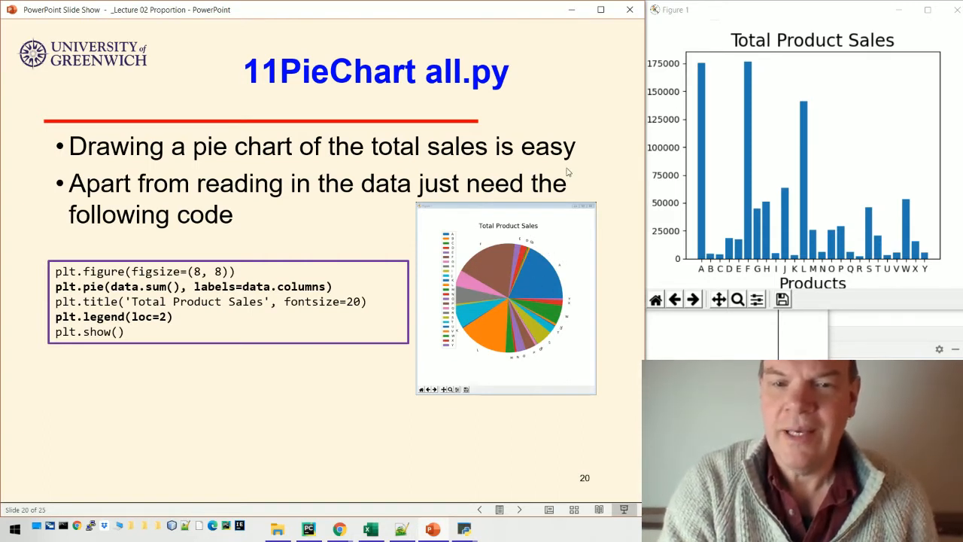
mouse_move(599, 204)
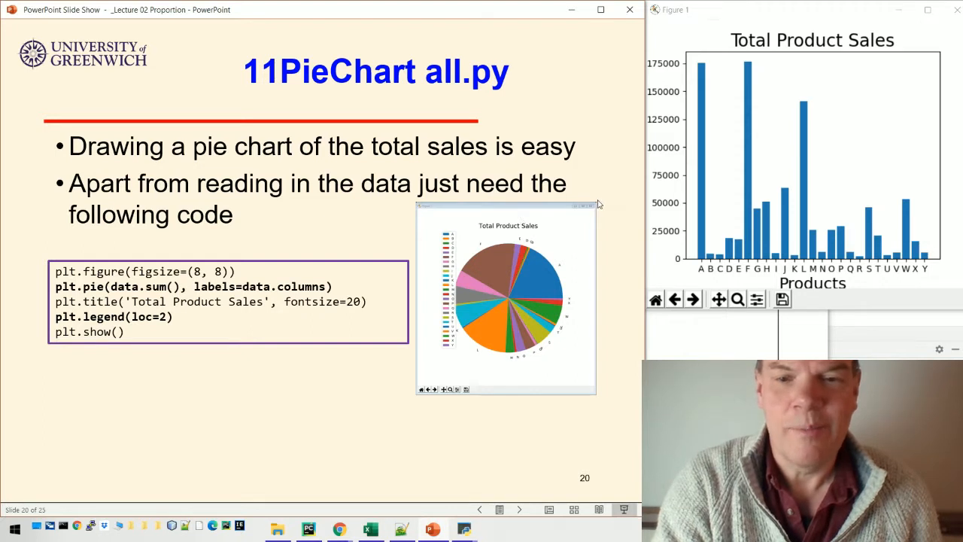
mouse_move(583, 161)
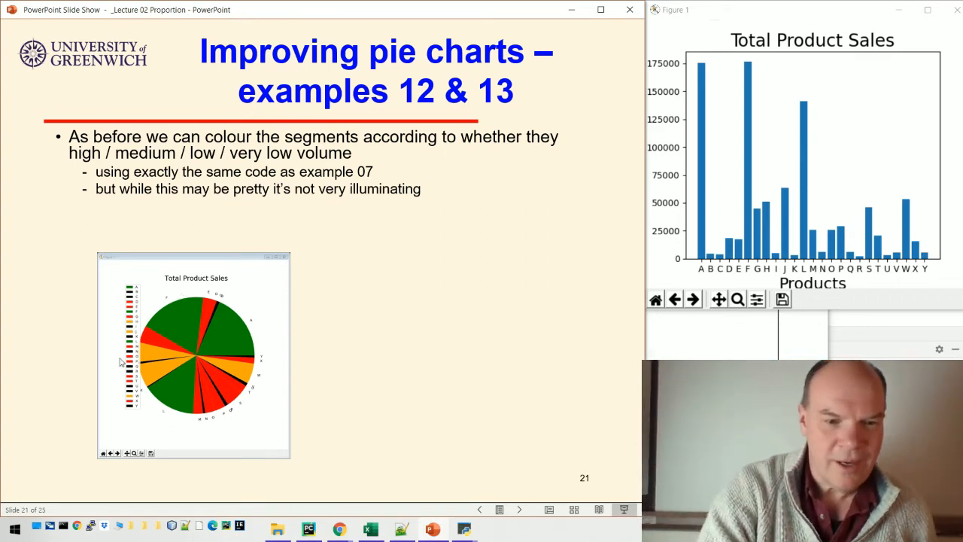
mouse_move(47, 384)
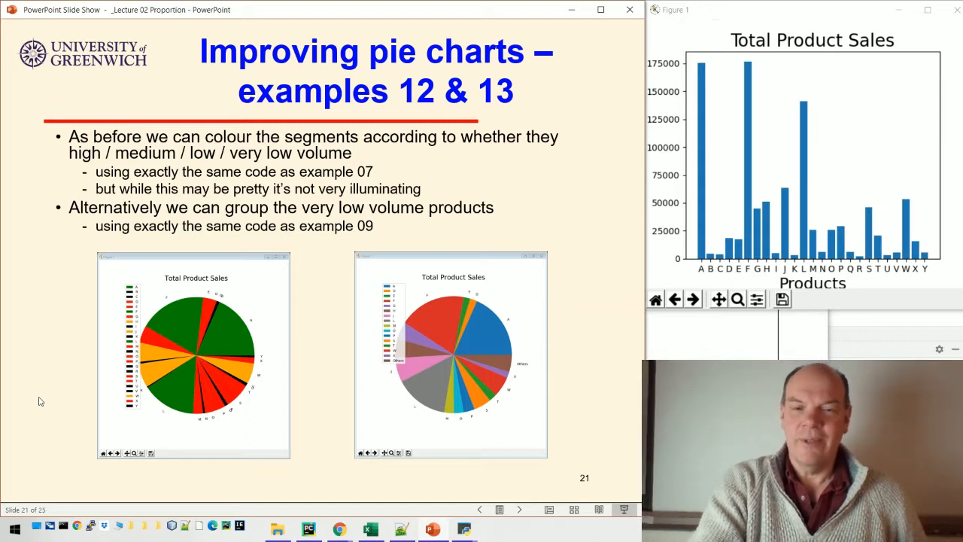
mouse_move(313, 468)
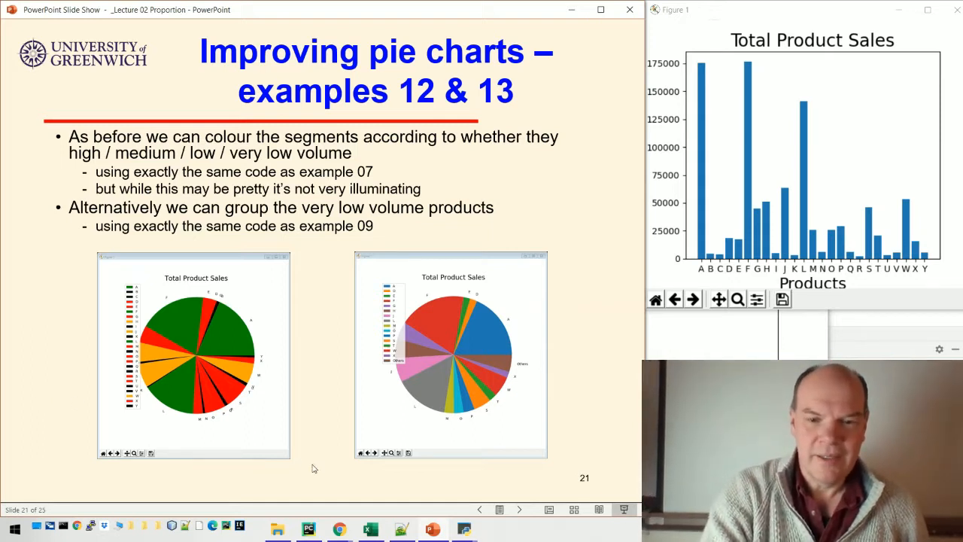
mouse_move(307, 527)
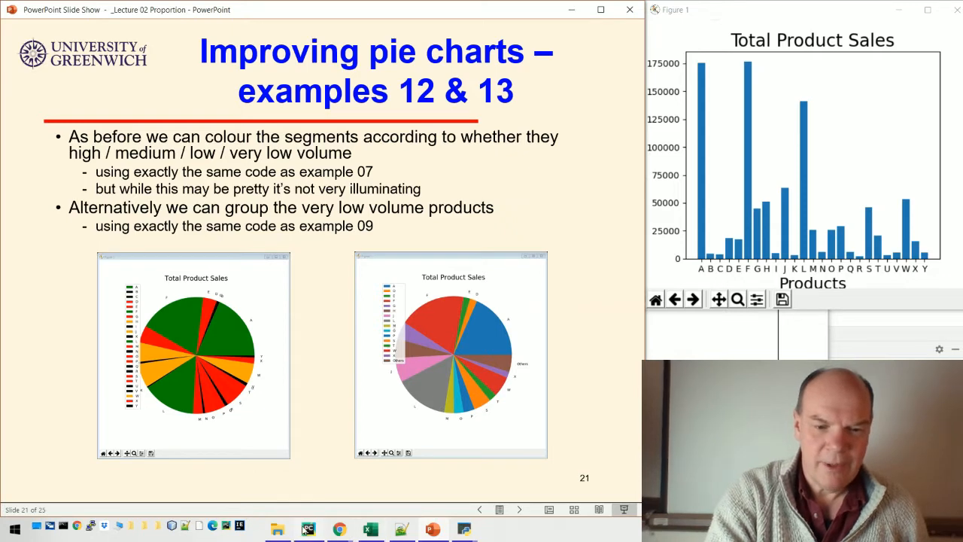
Step: Bring PyCharm forward and open the 13PieChart grouped.py script from the Project tree
click(308, 529)
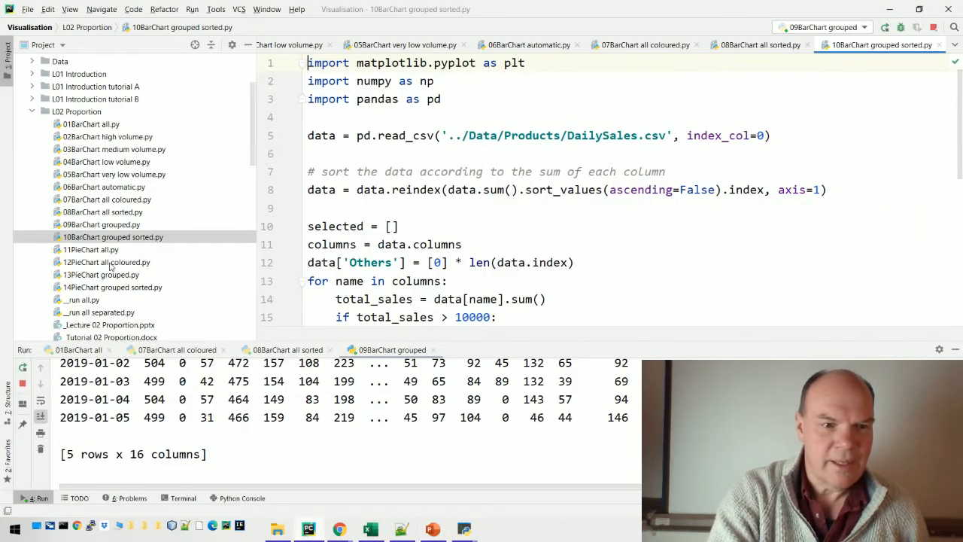
click(102, 274)
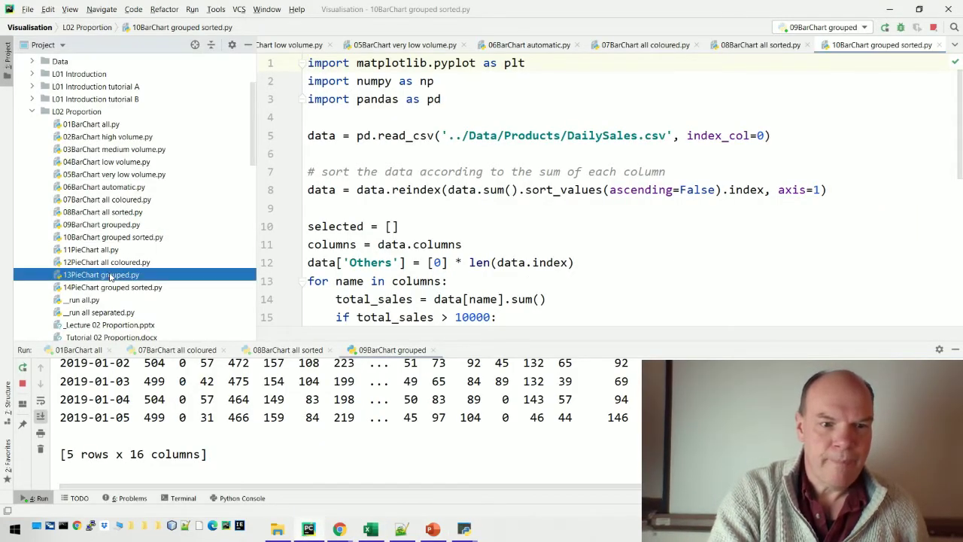
double_click(102, 275)
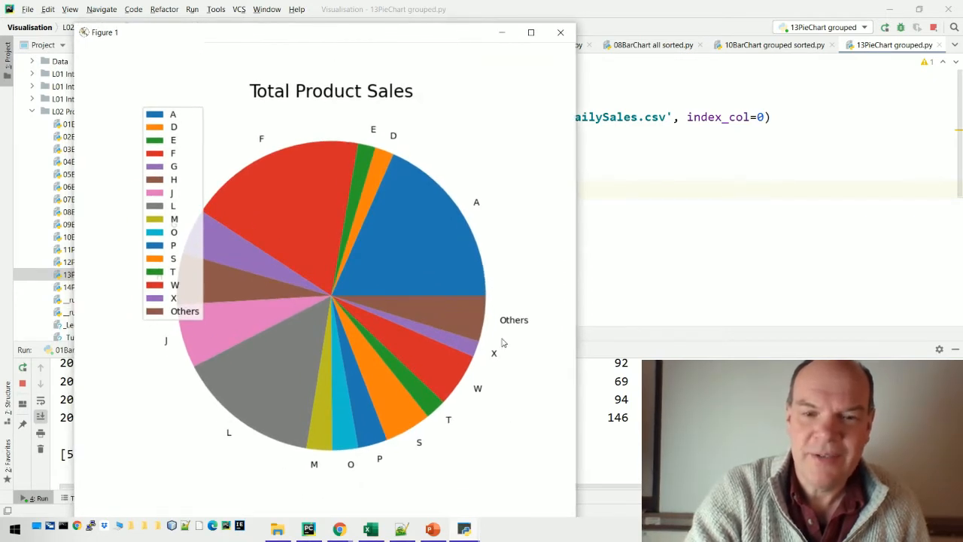
mouse_move(499, 179)
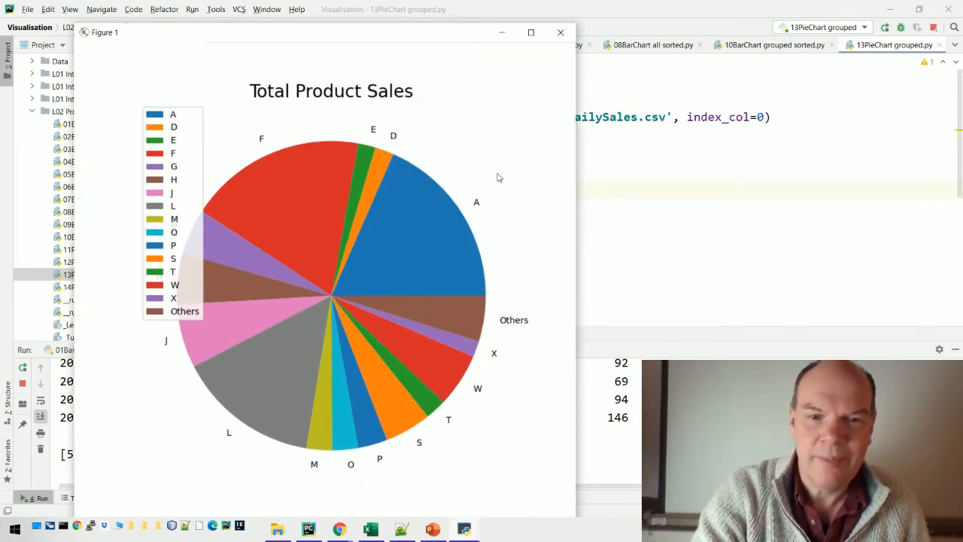
mouse_move(382, 132)
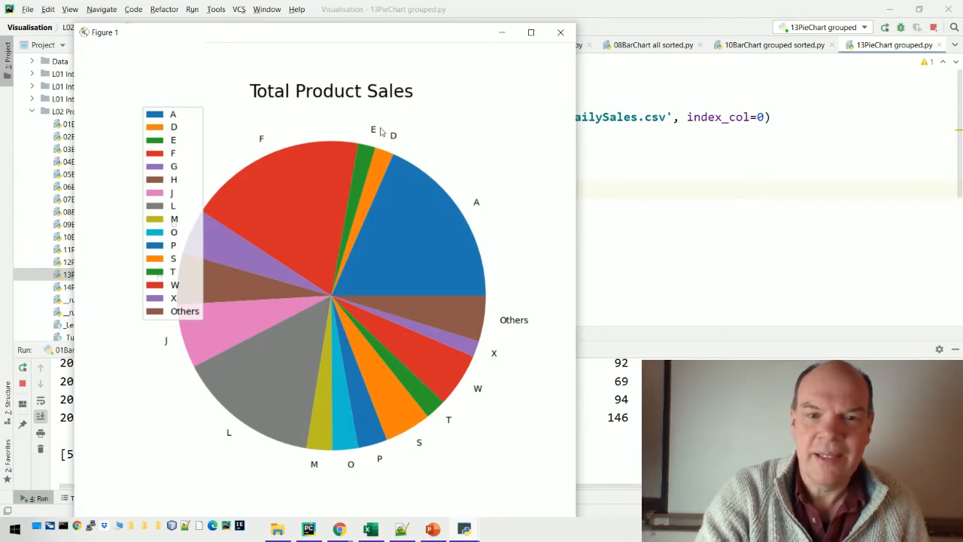
mouse_move(502, 323)
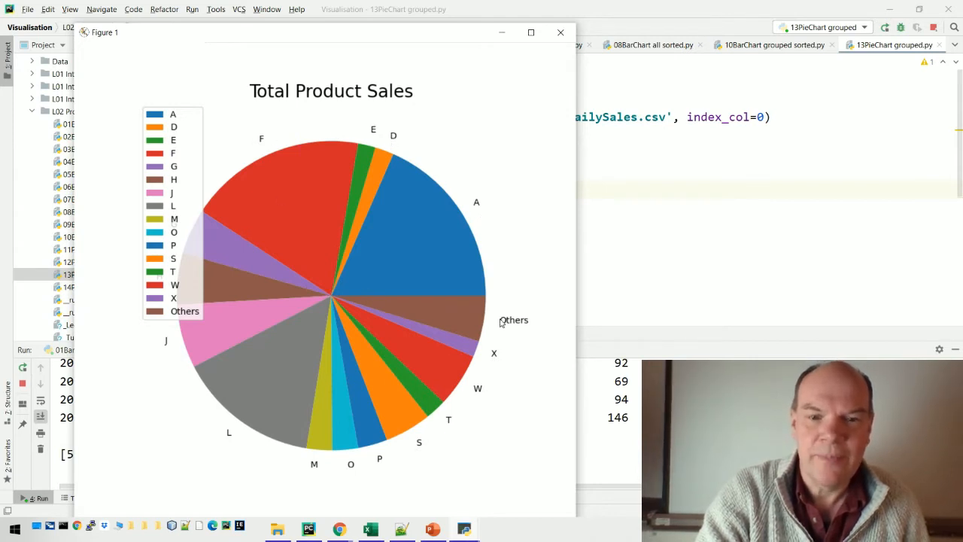
mouse_move(180, 120)
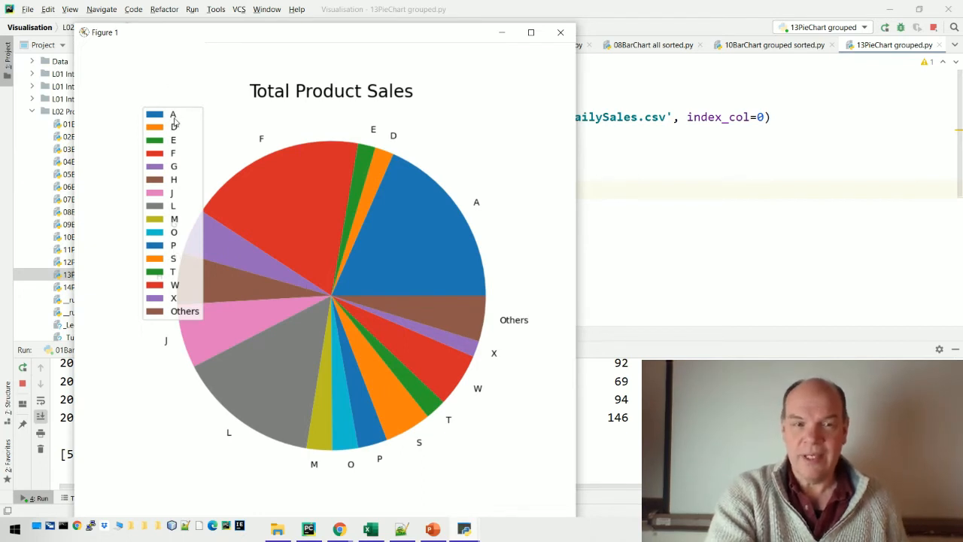
mouse_move(176, 143)
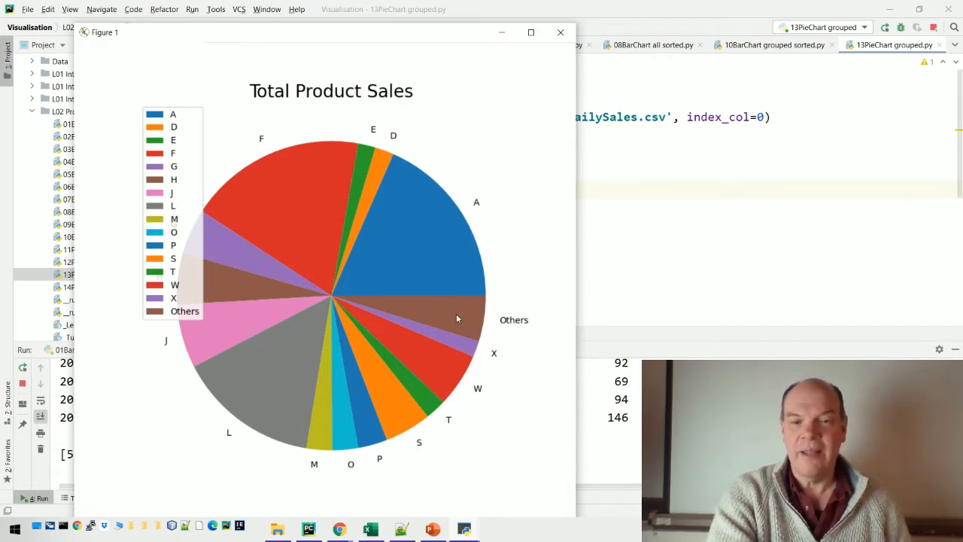
mouse_move(472, 310)
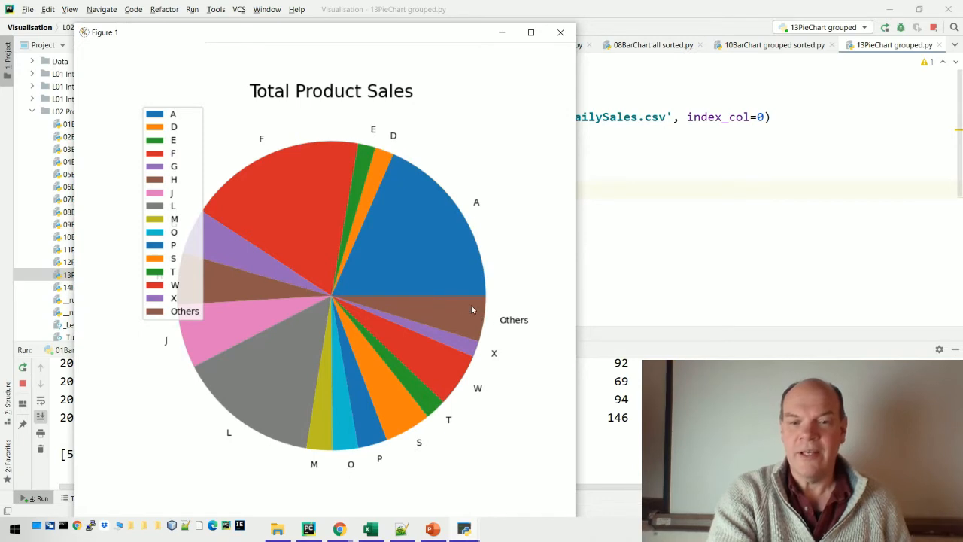
mouse_move(513, 324)
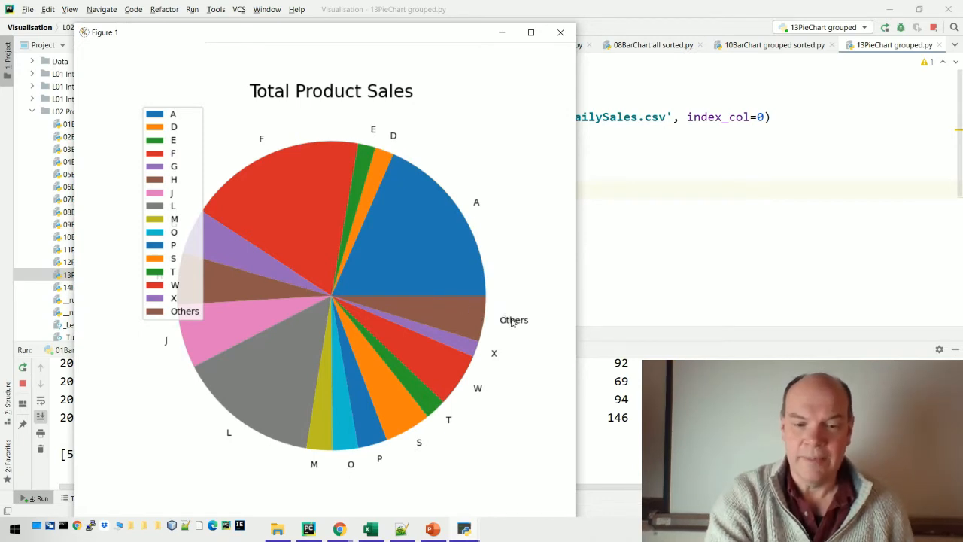
mouse_move(433, 529)
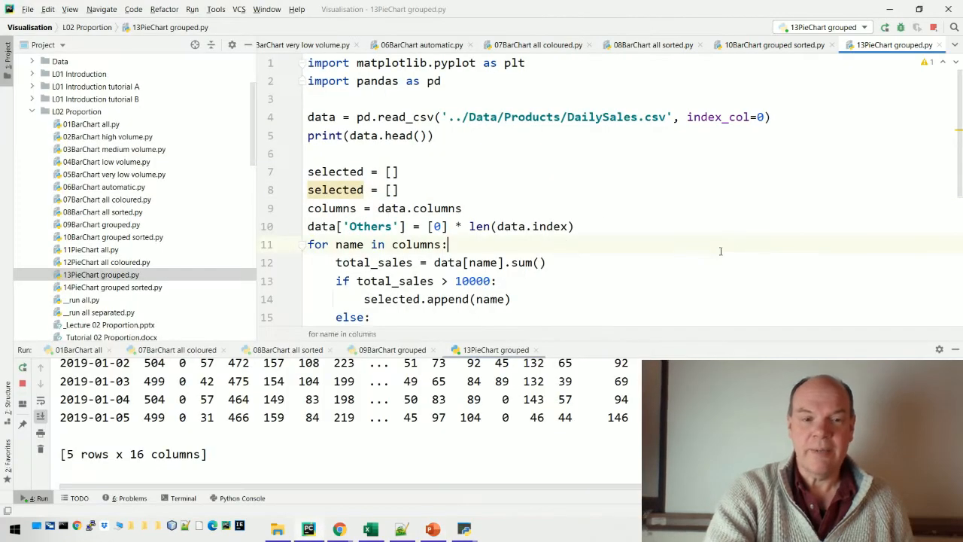
Step: Select 14PieChart grouped sorted.py, then return to the lecture slides
click(112, 287)
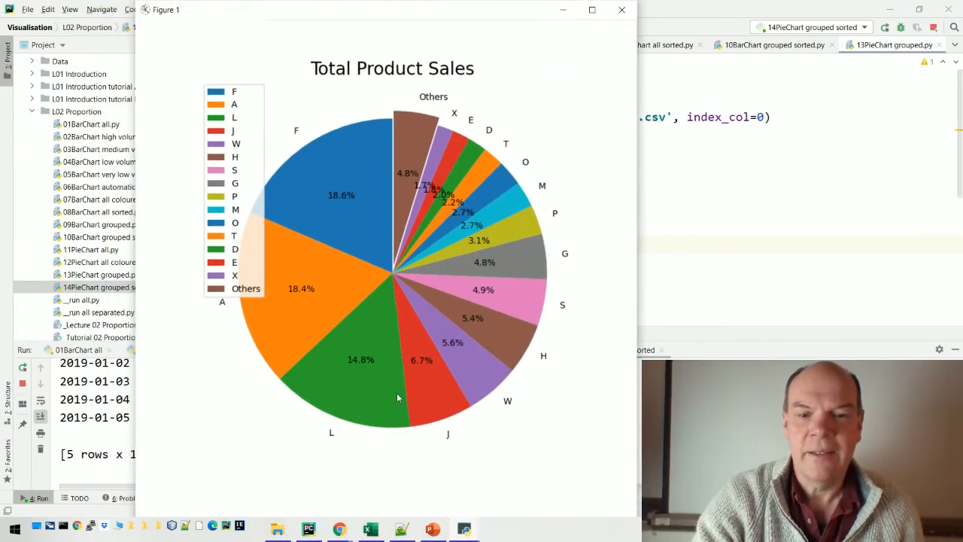
mouse_move(413, 155)
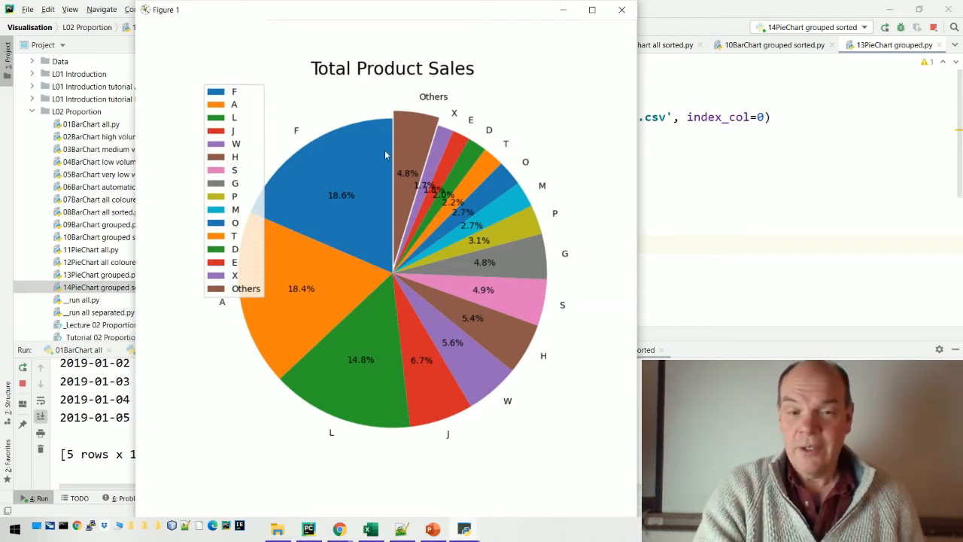
mouse_move(408, 153)
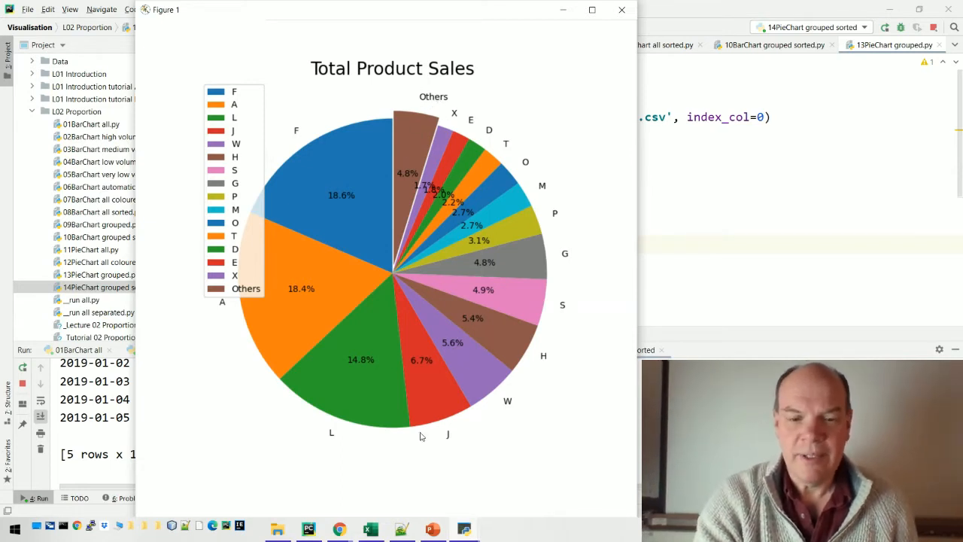
click(431, 528)
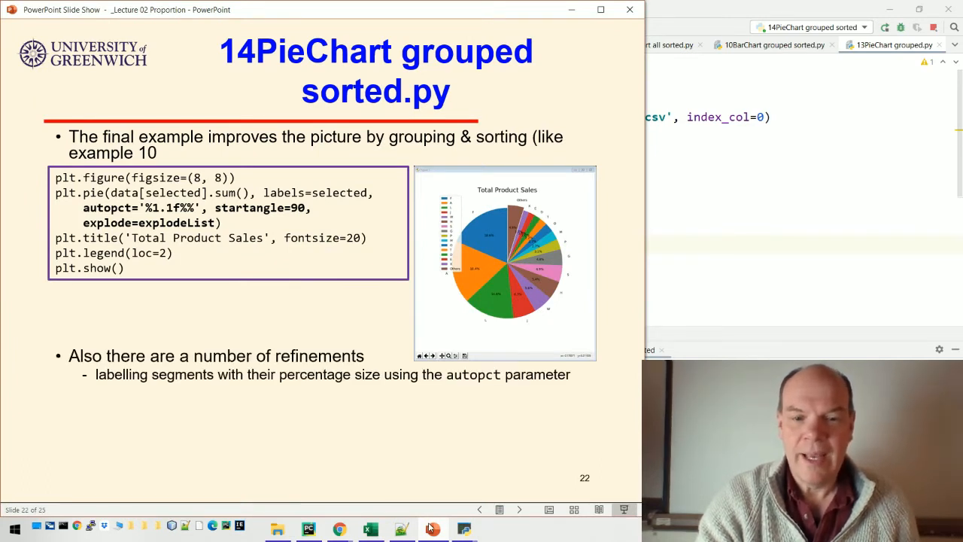
mouse_move(463, 527)
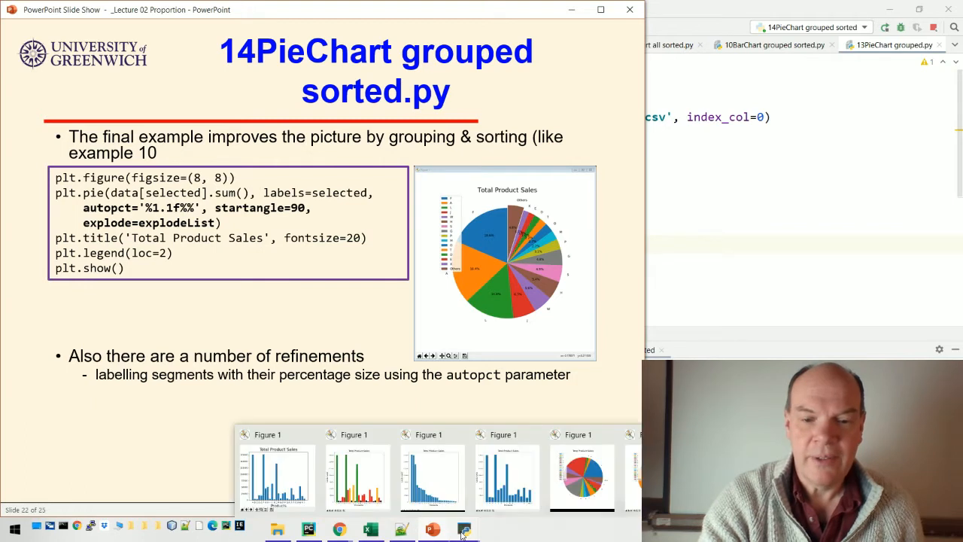
Step: Bring the sorted grouped pie chart figure back beside slide 22
click(582, 478)
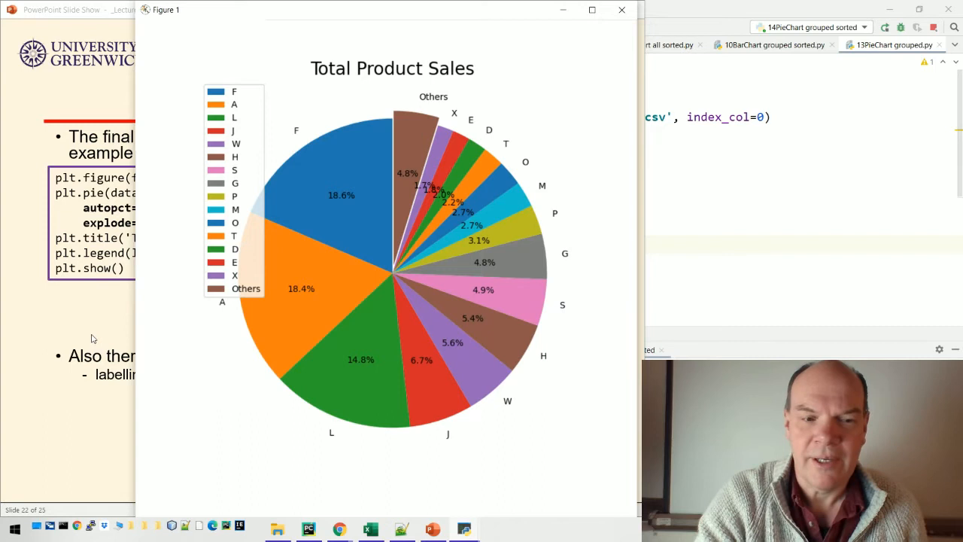
Step: Reveal slide 22's remaining refinement bullets, including exploding one segment
click(621, 10)
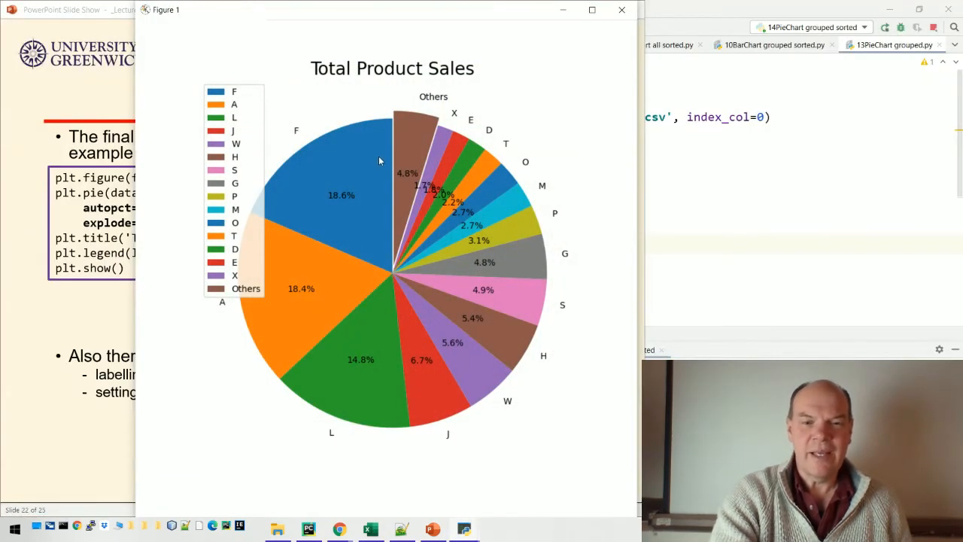
mouse_move(390, 133)
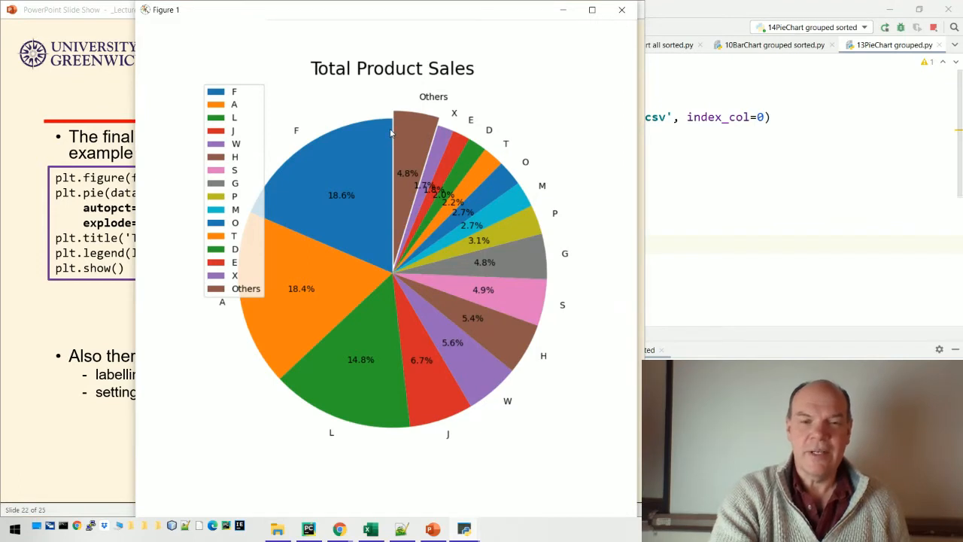
mouse_move(332, 152)
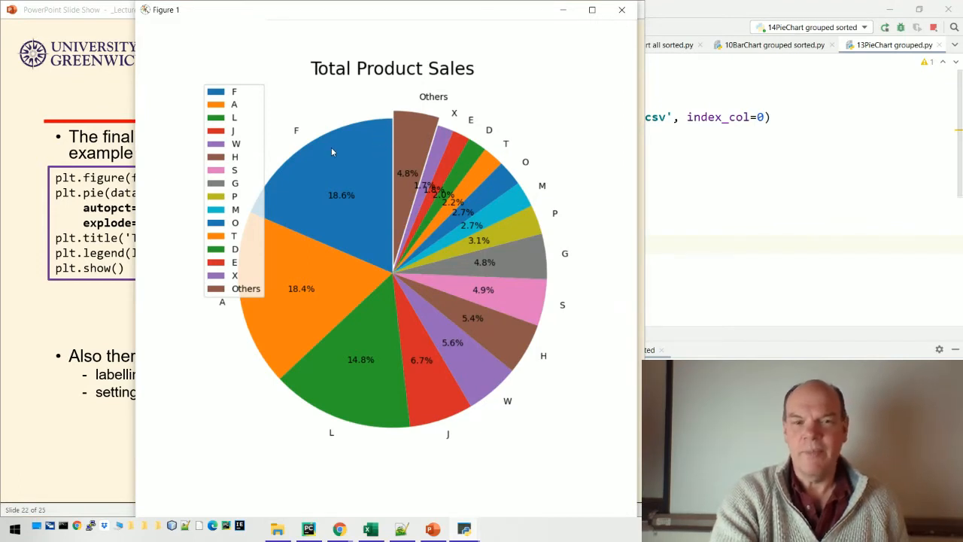
mouse_move(395, 152)
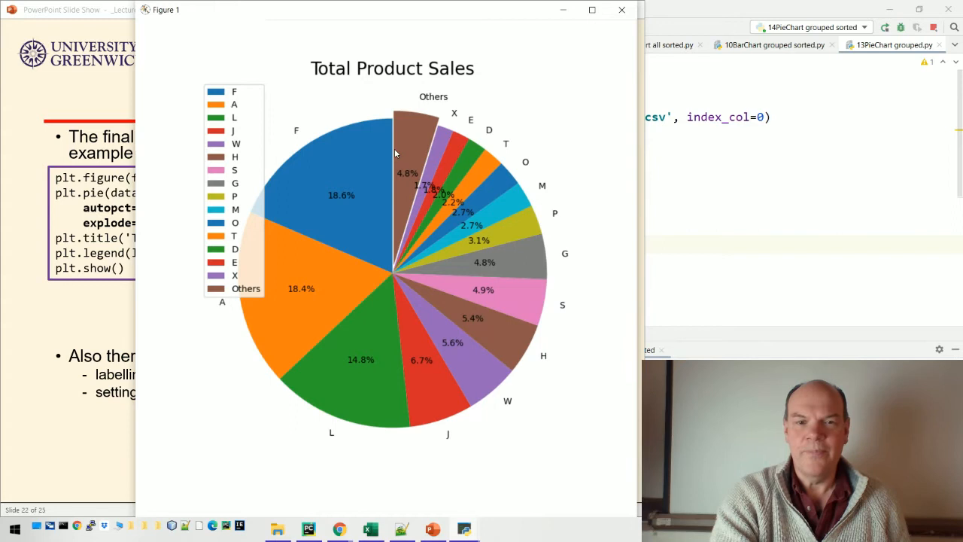
mouse_move(453, 272)
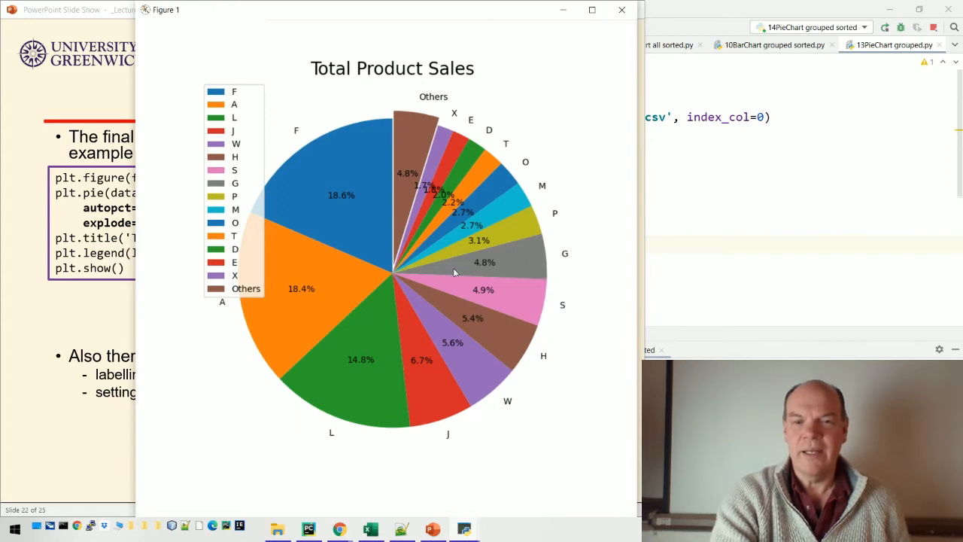
mouse_move(544, 283)
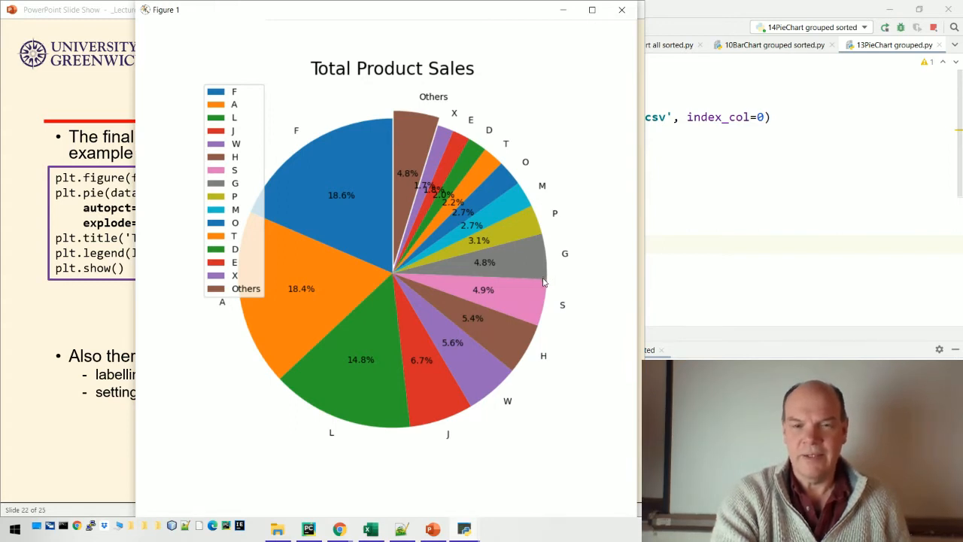
mouse_move(556, 284)
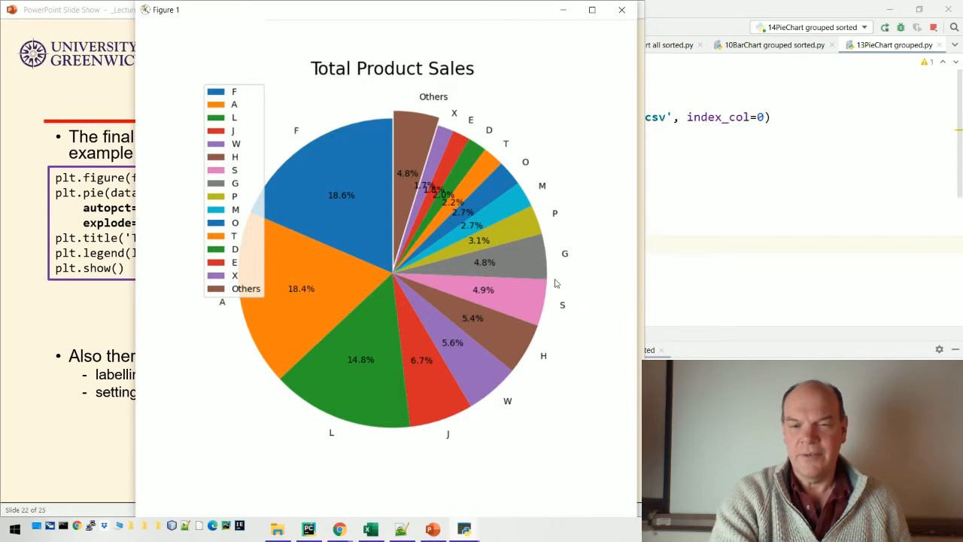
mouse_move(93, 293)
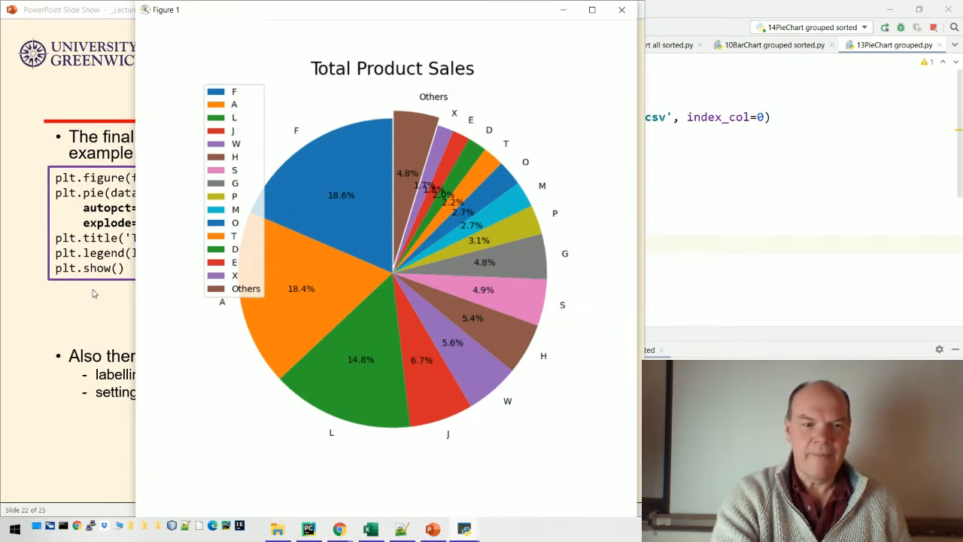
click(621, 9)
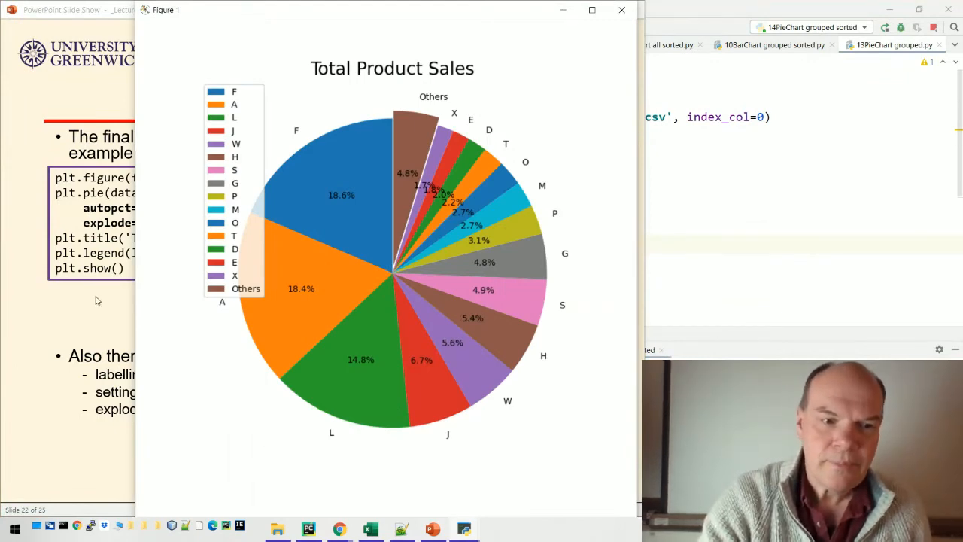
click(622, 9)
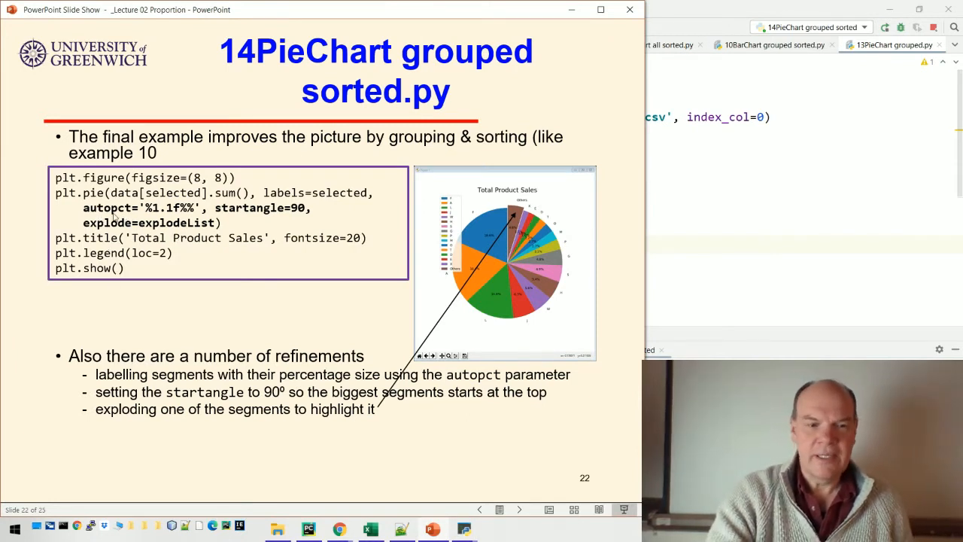
mouse_move(154, 211)
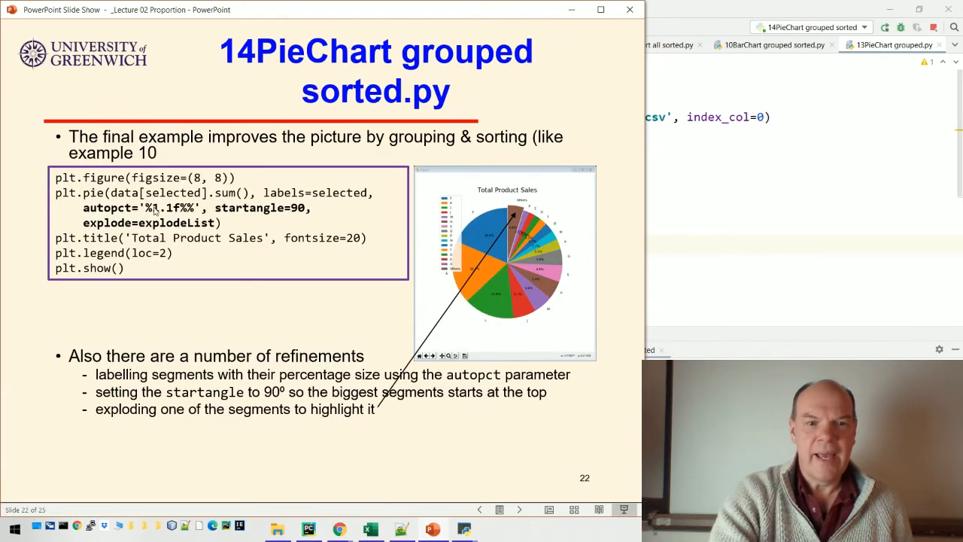
mouse_move(475, 245)
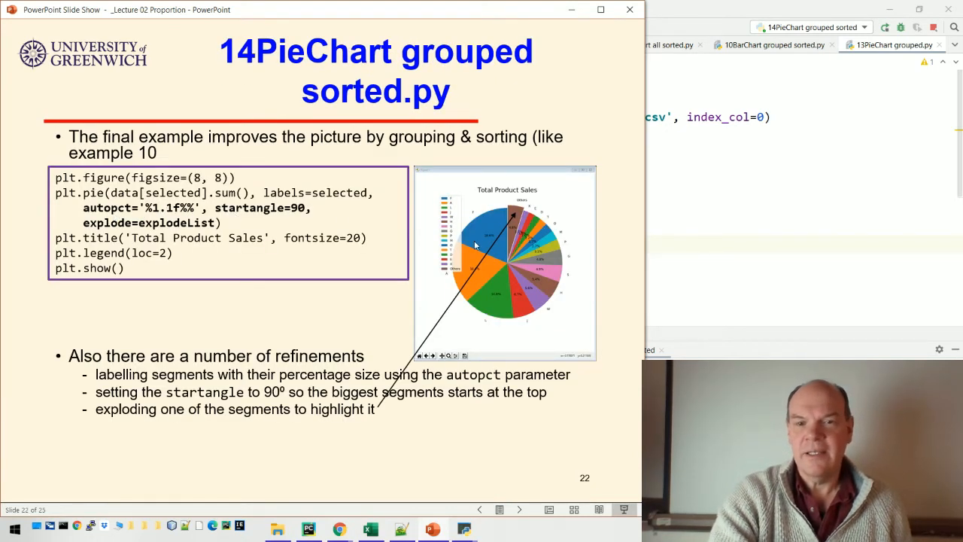
mouse_move(499, 220)
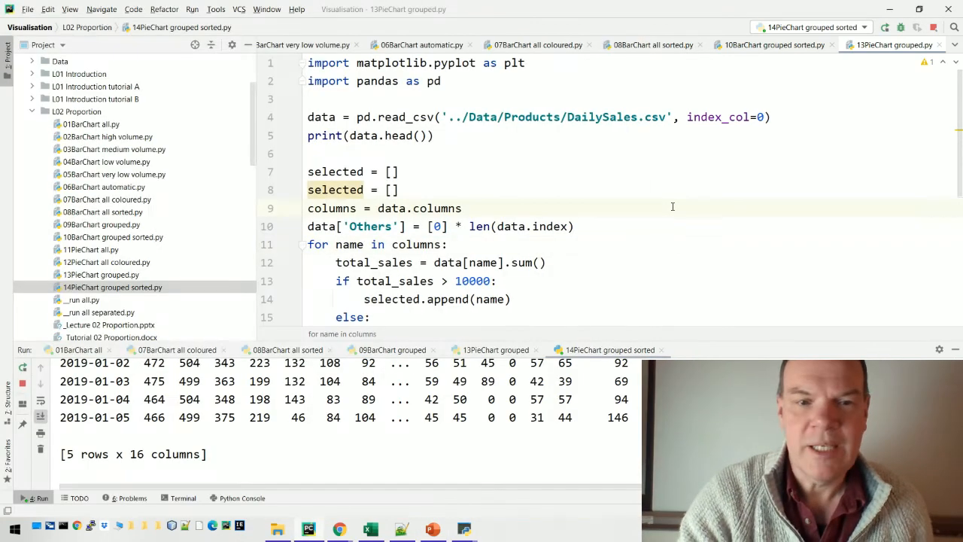
Step: Open 14PieChart grouped sorted.py, scroll through its code, and highlight every explodeList occurrence
click(112, 287)
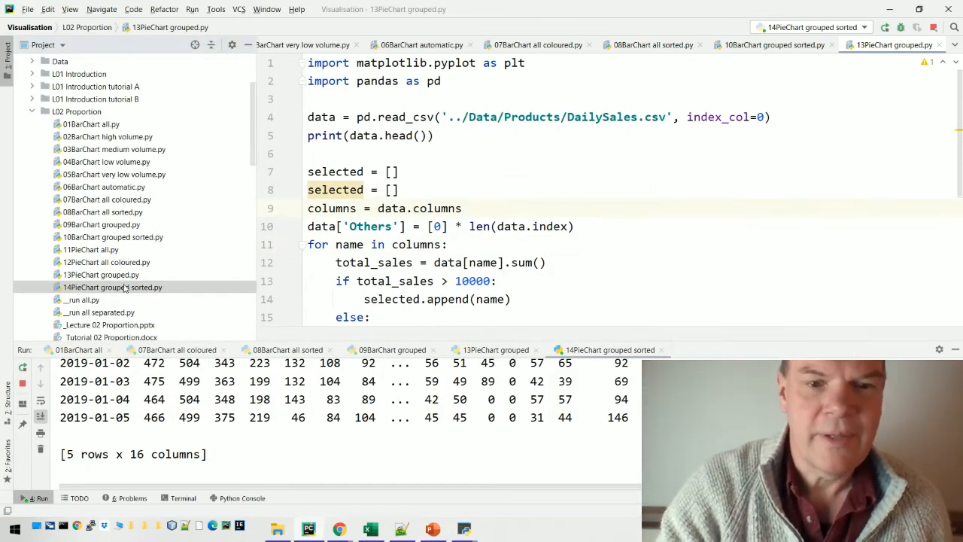
right_click(111, 286)
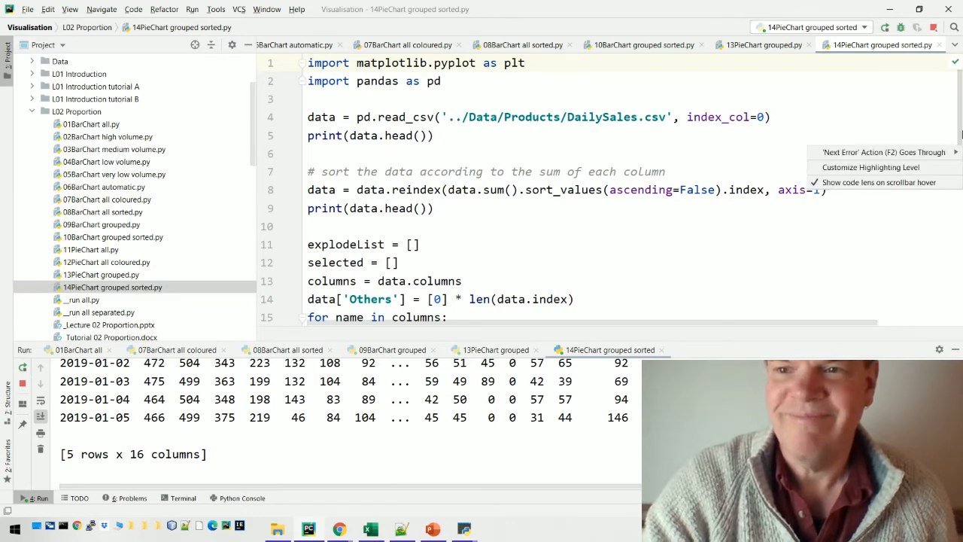
scroll(down, 3)
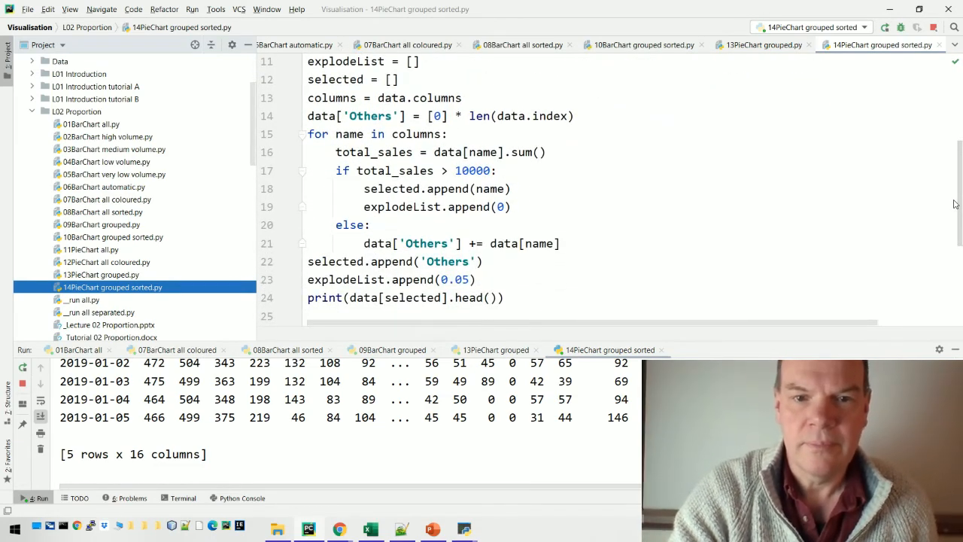
scroll(down, 3)
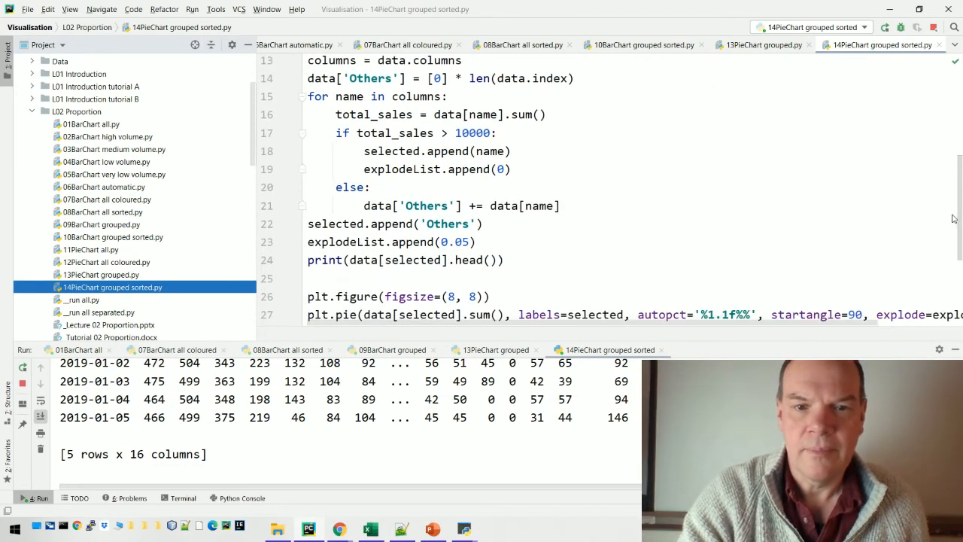
scroll(down, 3)
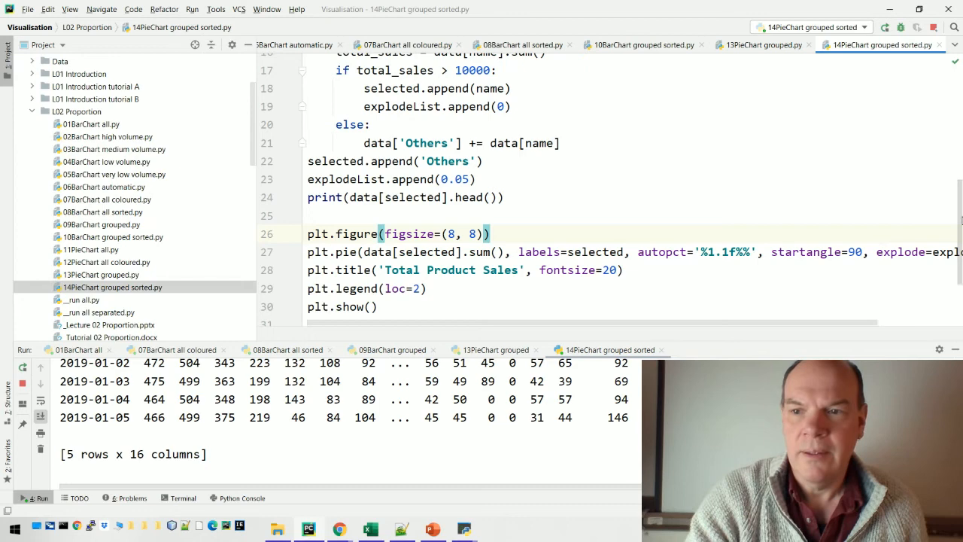
scroll(up, 3)
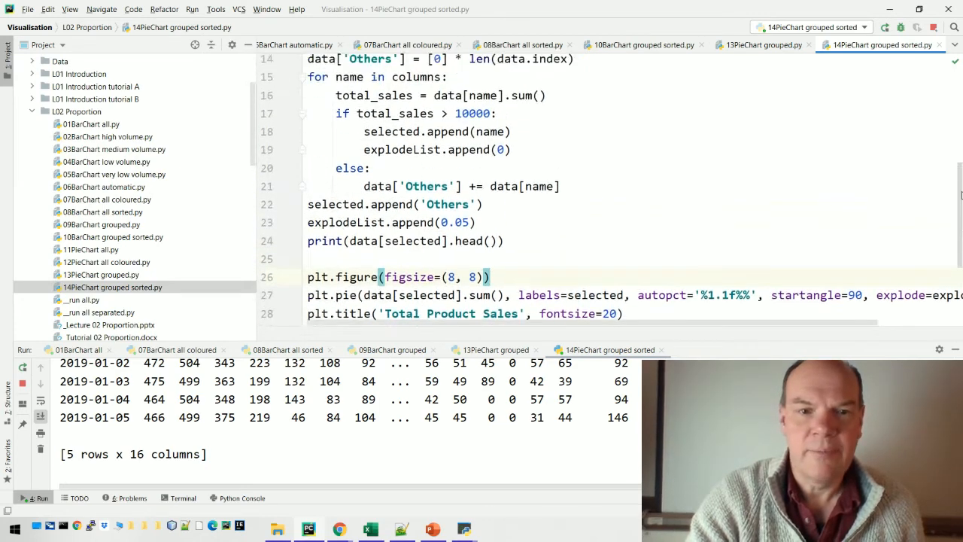
scroll(up, 3)
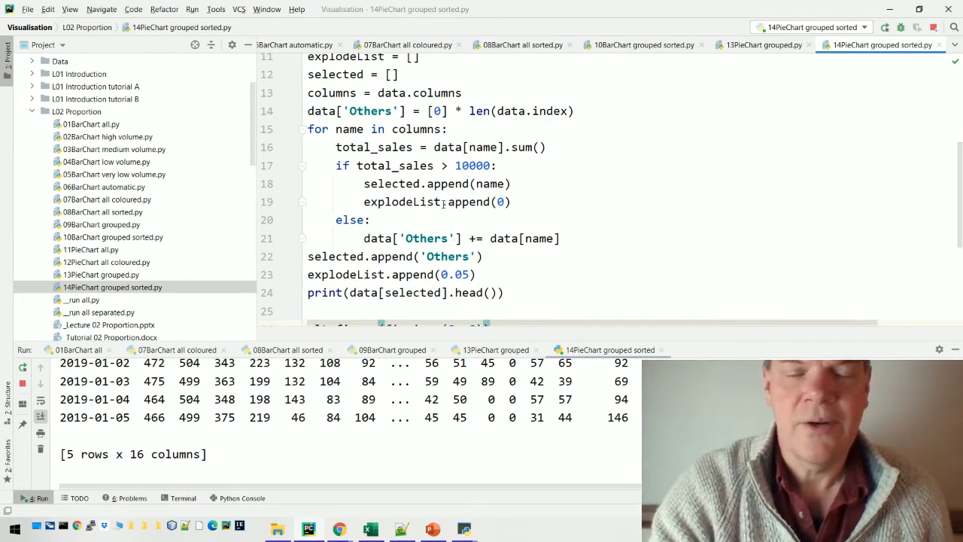
mouse_move(459, 202)
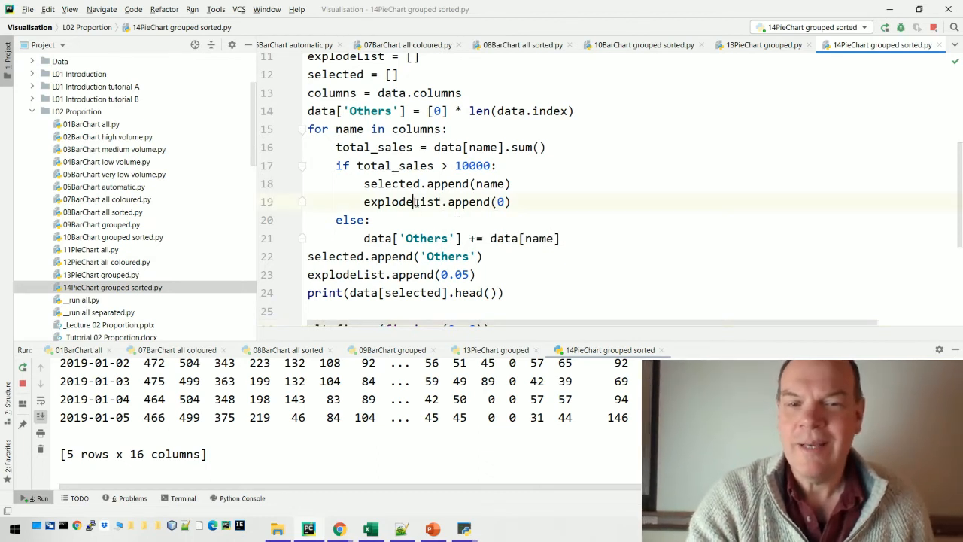
double_click(401, 202)
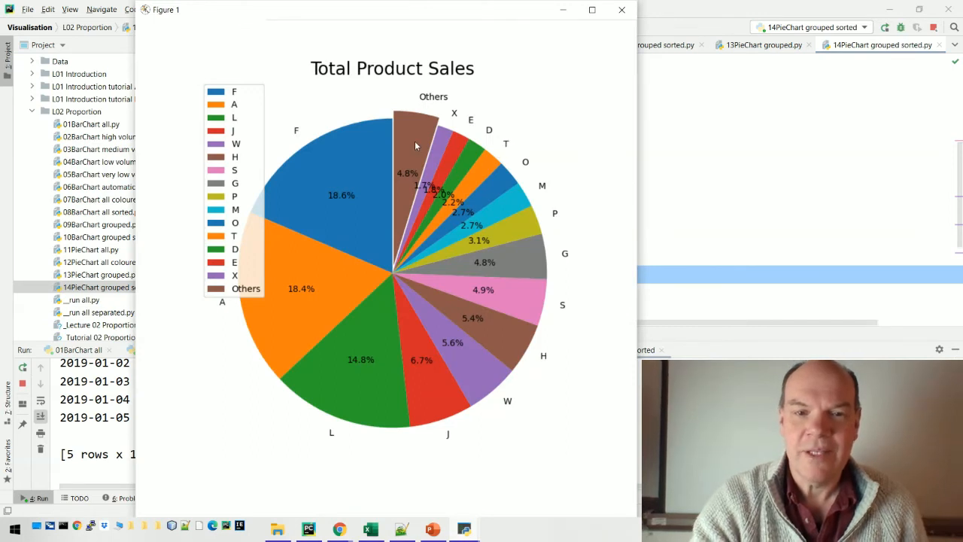
mouse_move(400, 194)
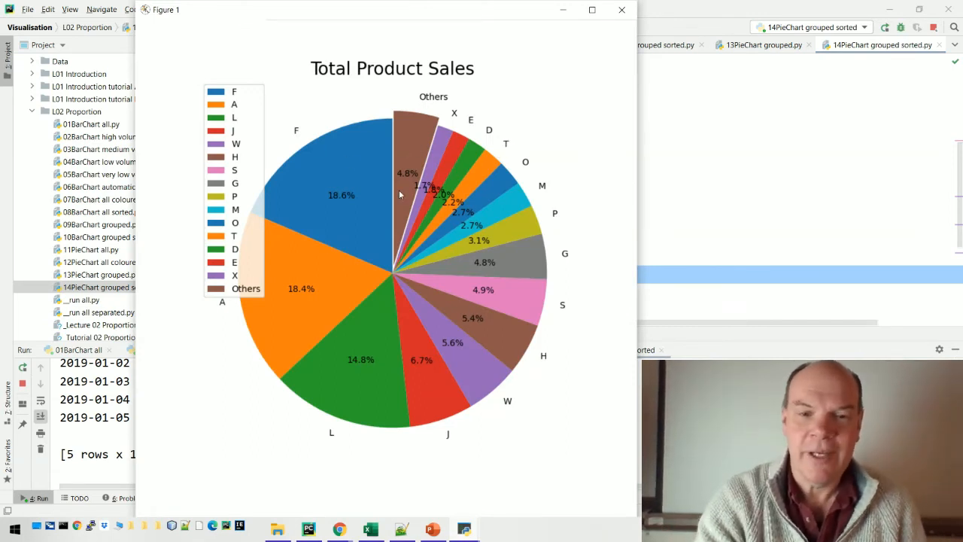
mouse_move(410, 158)
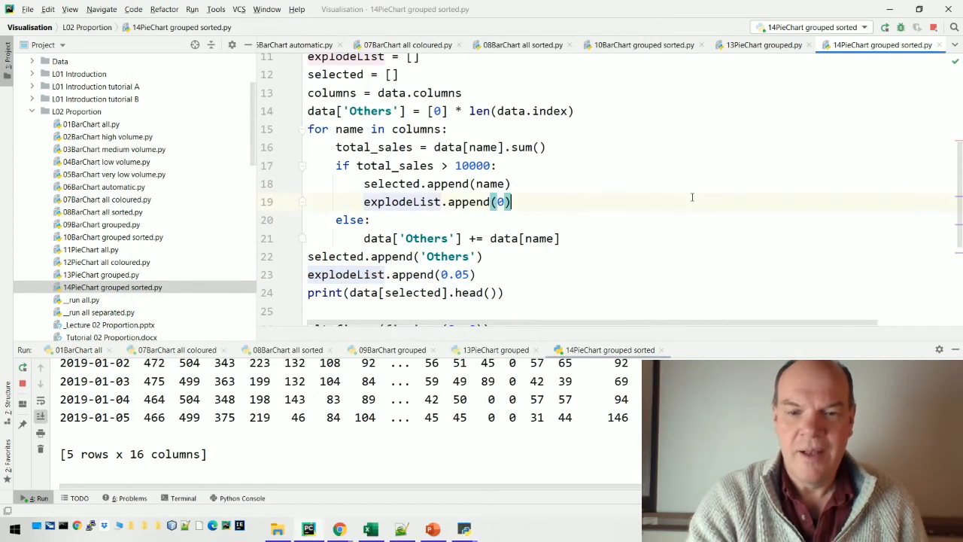
Step: Switch from PyCharm to the PowerPoint slide show on slide 23
click(432, 529)
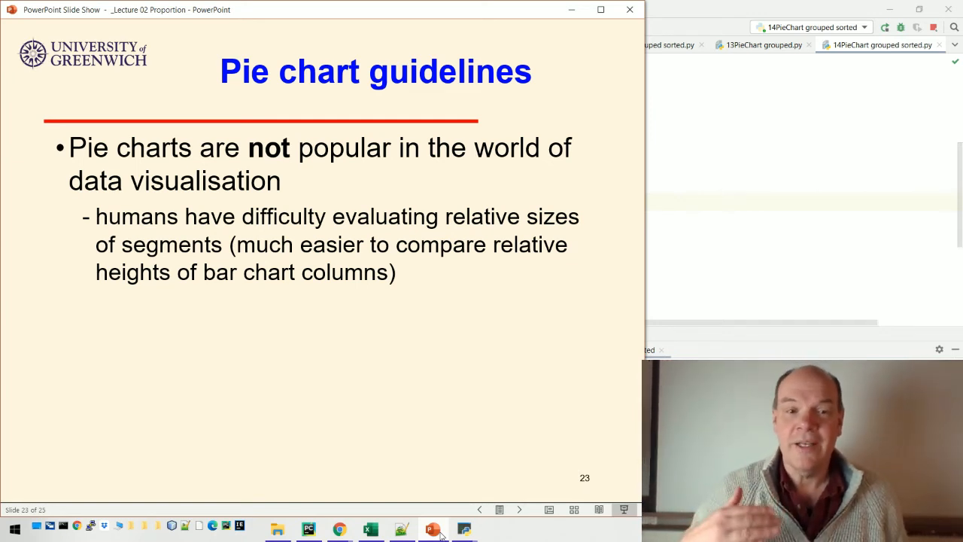
click(479, 509)
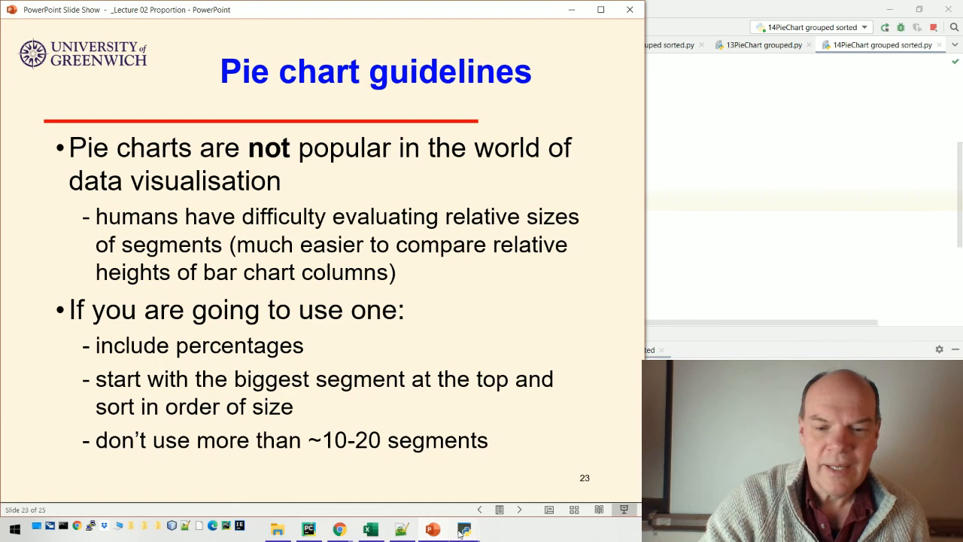
Step: Bring the sorted Total Product Sales pie chart back over the guidelines slide
click(465, 529)
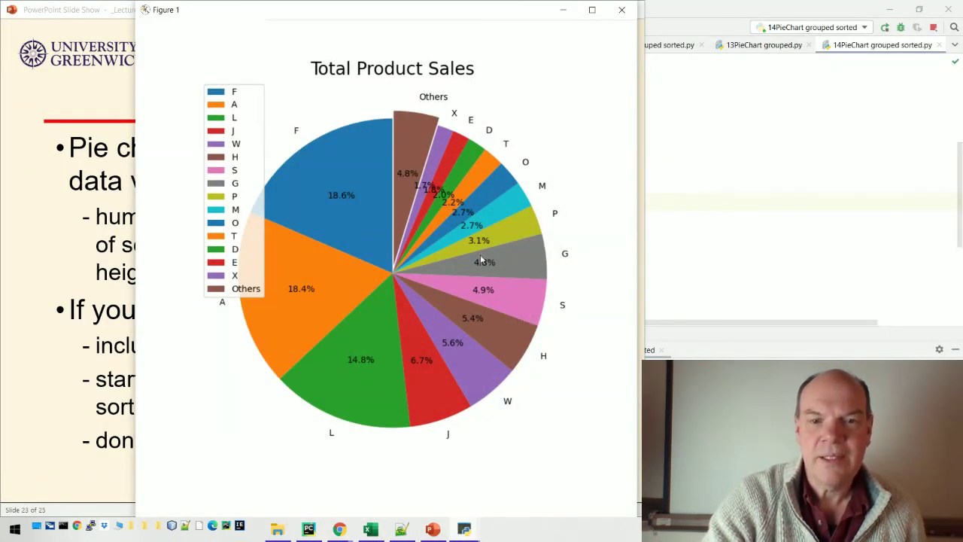
mouse_move(424, 180)
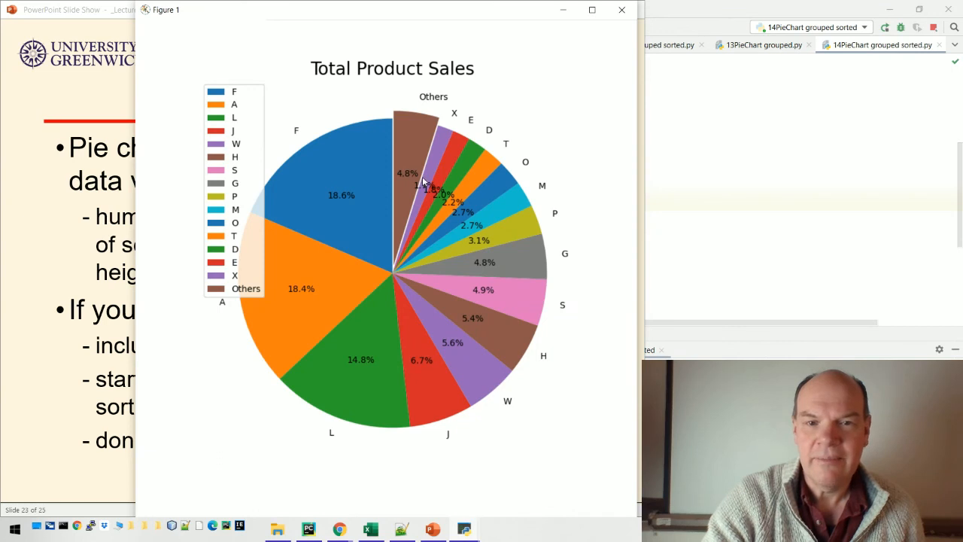
mouse_move(455, 272)
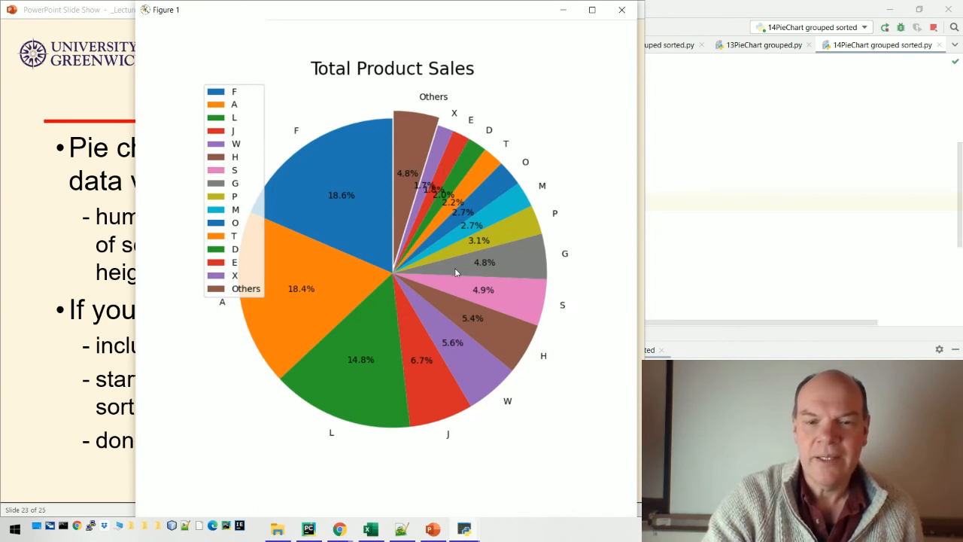
mouse_move(433, 199)
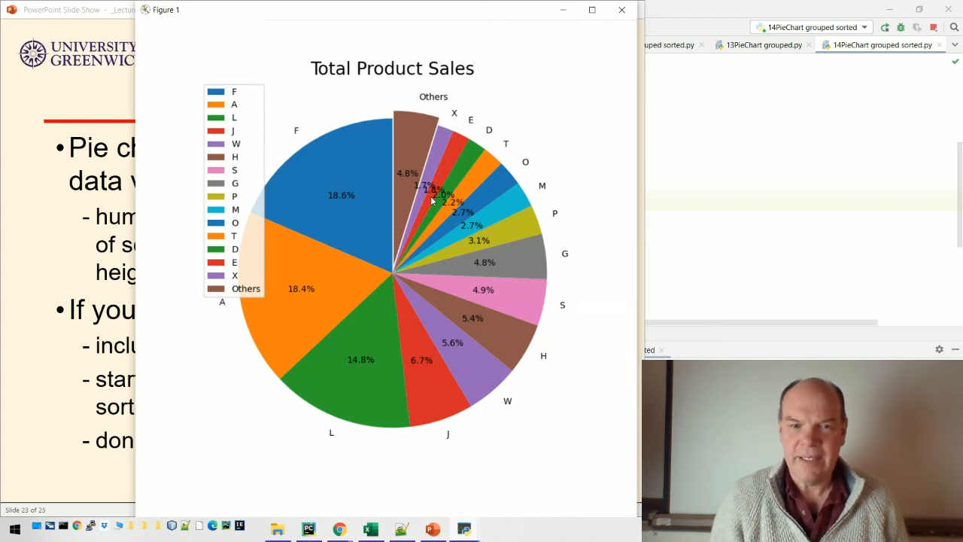
mouse_move(476, 183)
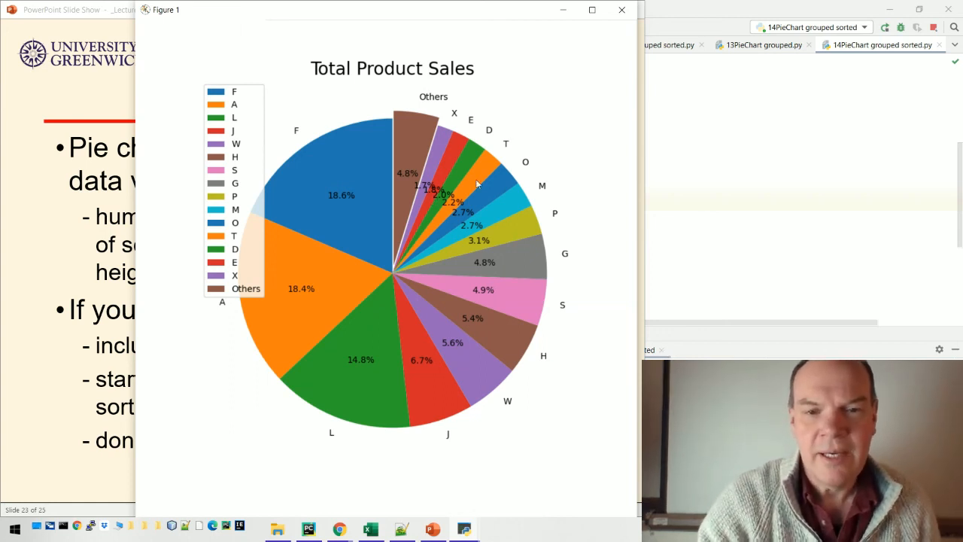
mouse_move(436, 388)
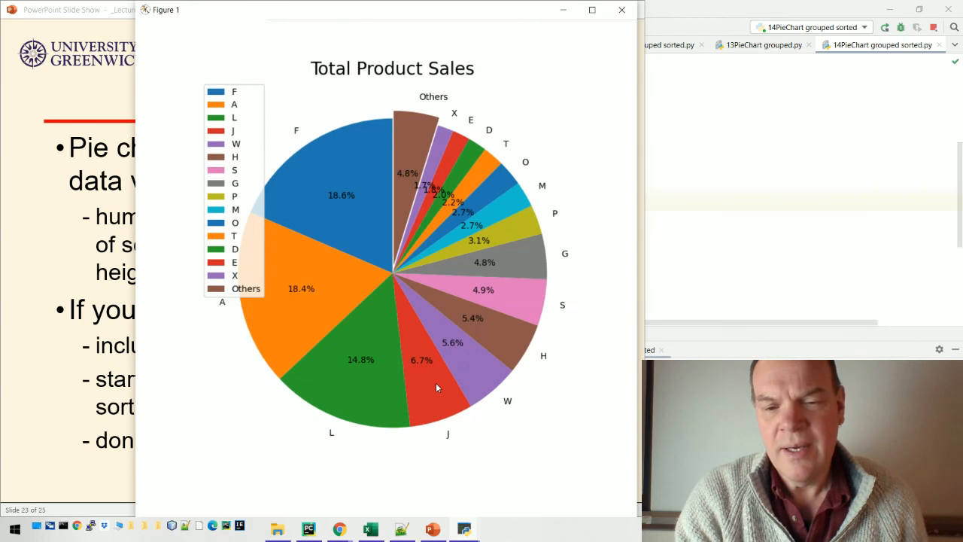